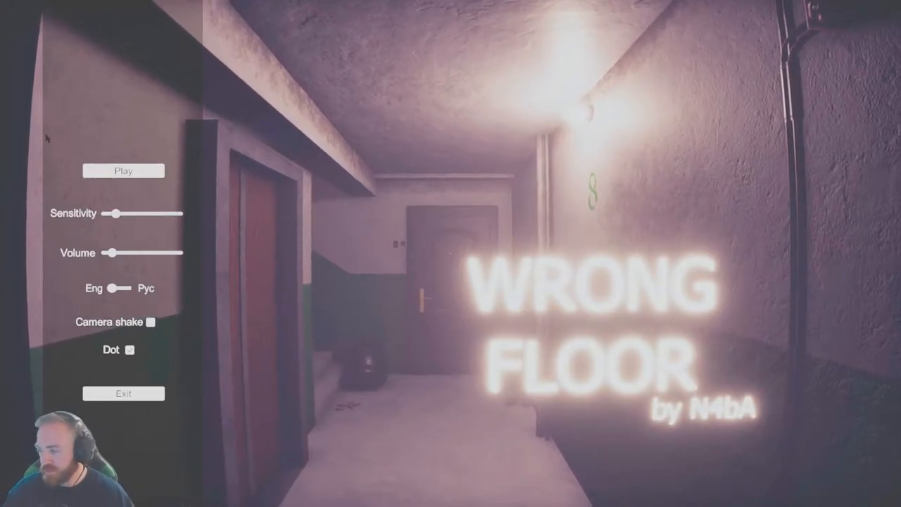
# Start a new game from the title screen via Play
pyautogui.click(124, 170)
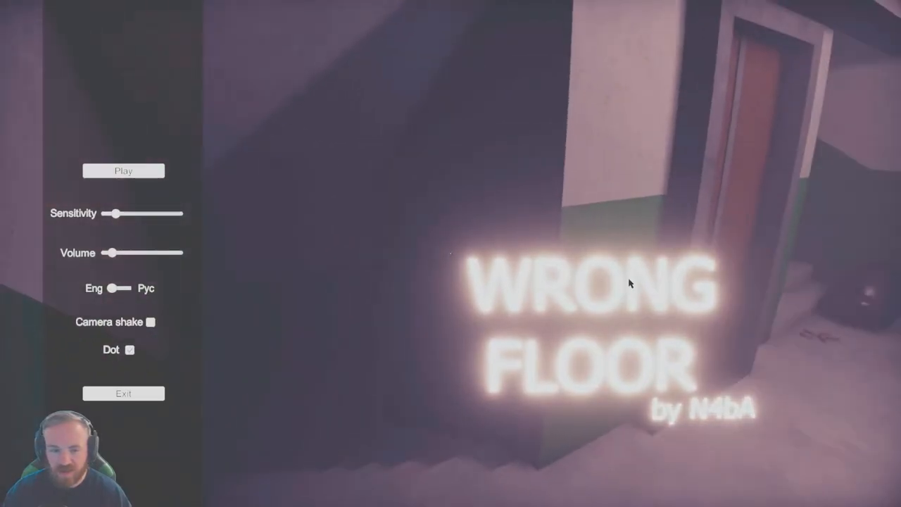
pyautogui.click(124, 170)
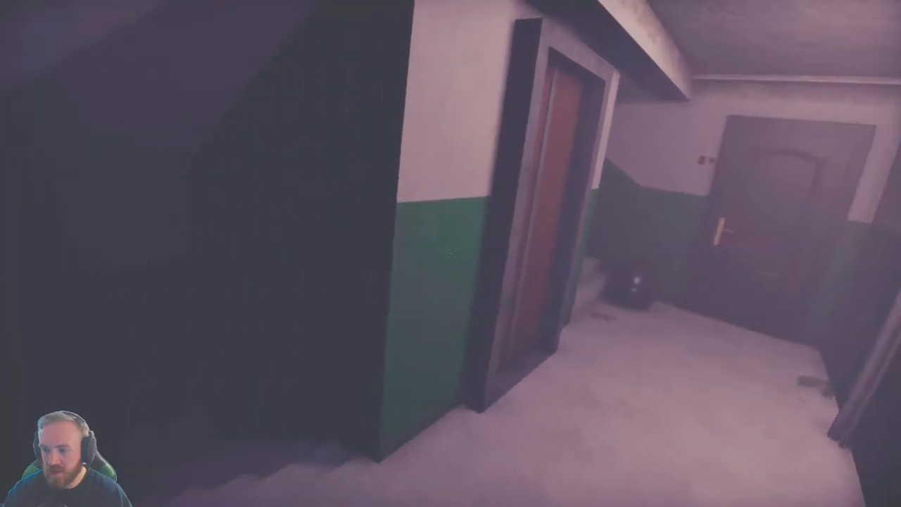
# Dismiss the overlay and turn toward the hallway facing the elevator door
pyautogui.press('Escape')
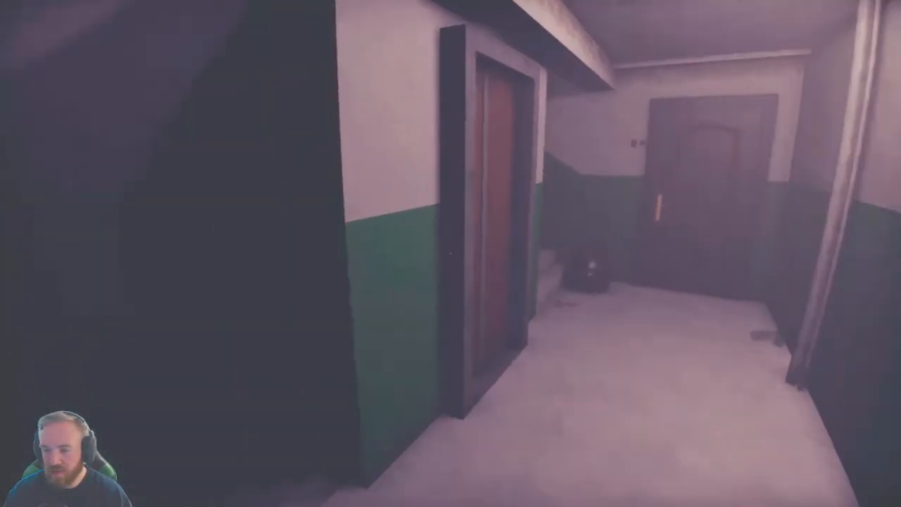
pyautogui.moveTo(451, 253)
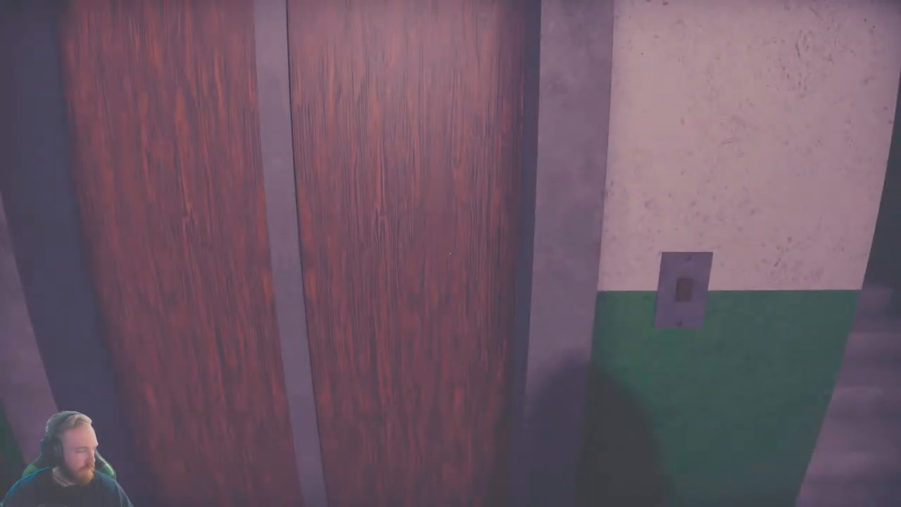
pyautogui.moveTo(451, 254)
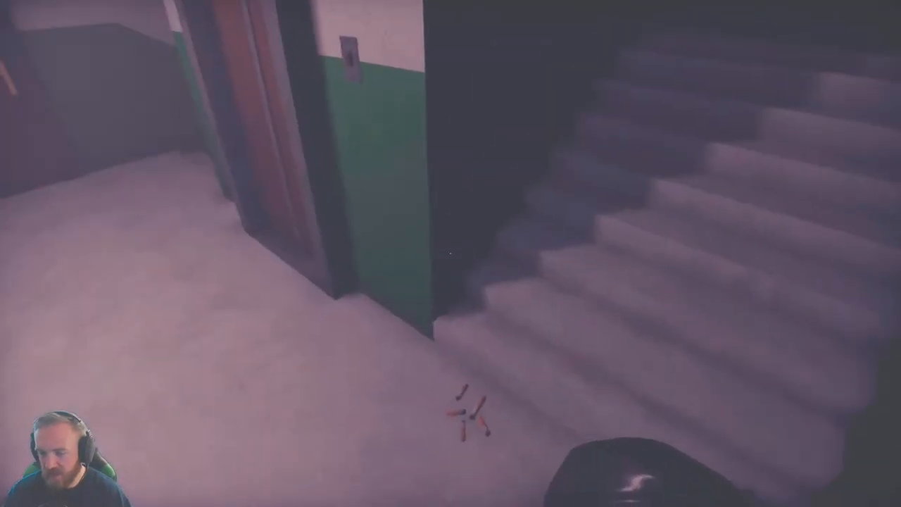
pyautogui.moveTo(450, 253)
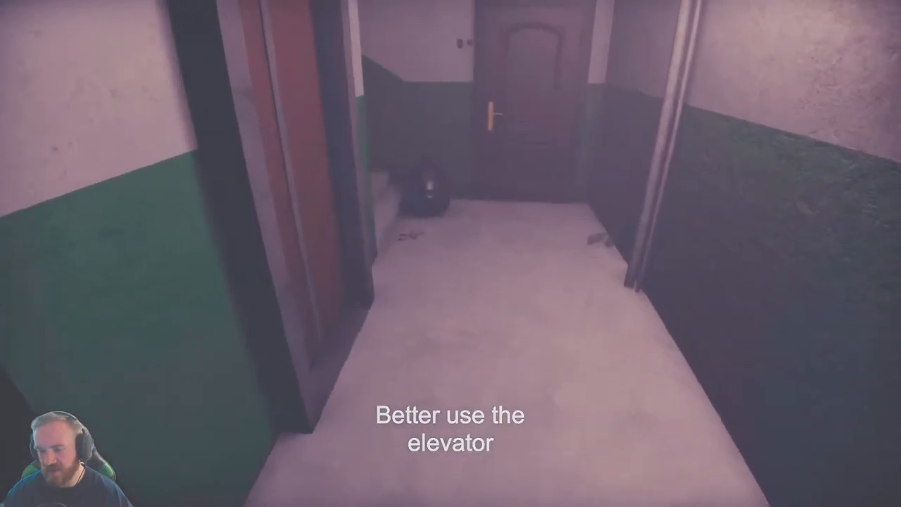
pyautogui.moveTo(450, 254)
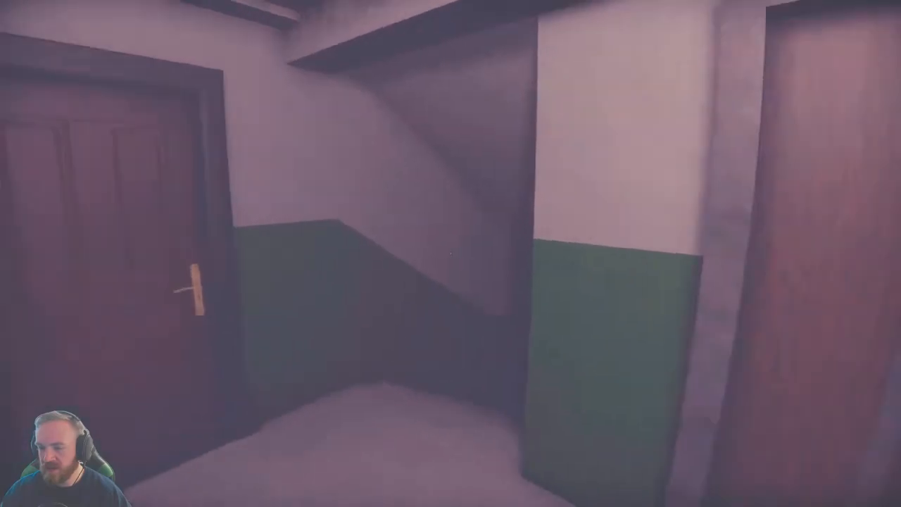
pyautogui.moveTo(450, 253)
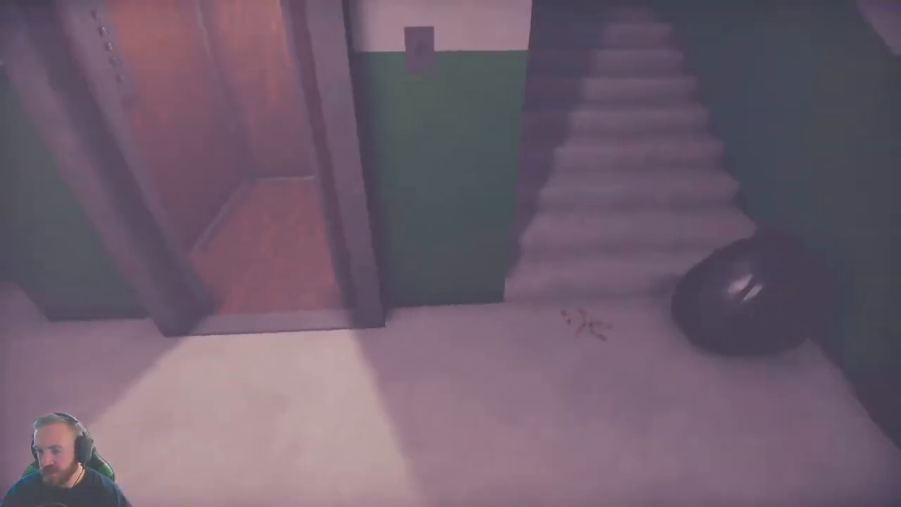
pyautogui.moveTo(450, 254)
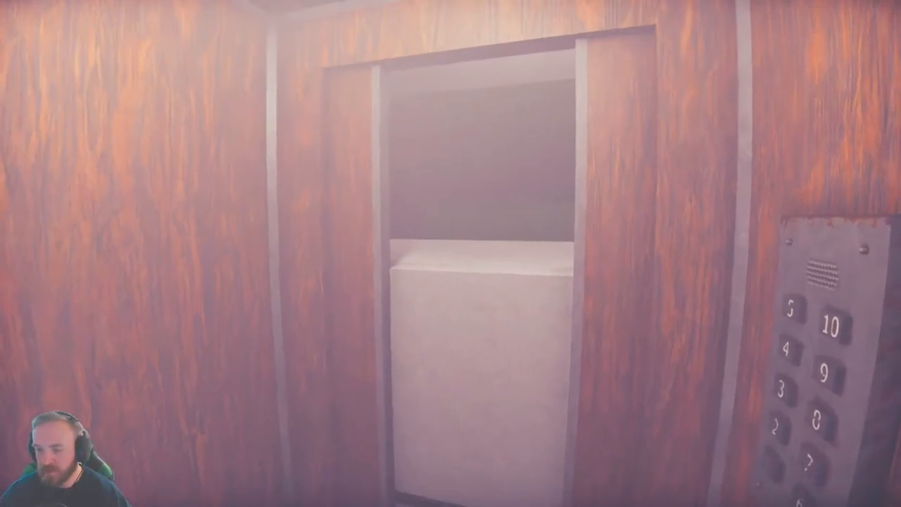
pyautogui.moveTo(450, 254)
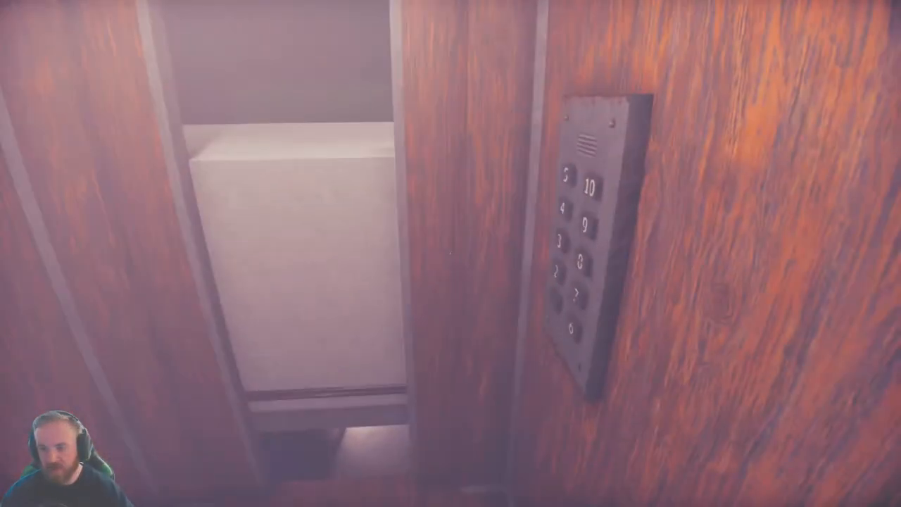
pyautogui.moveTo(451, 254)
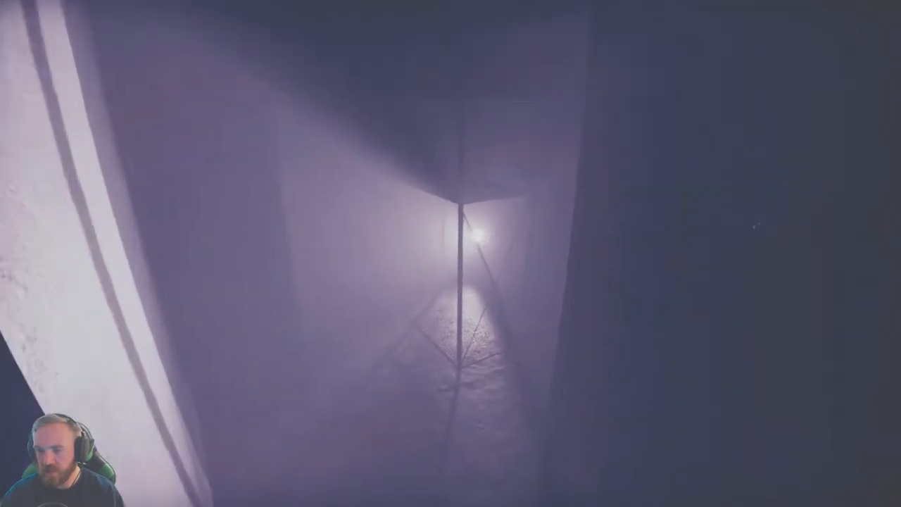
pyautogui.moveTo(451, 253)
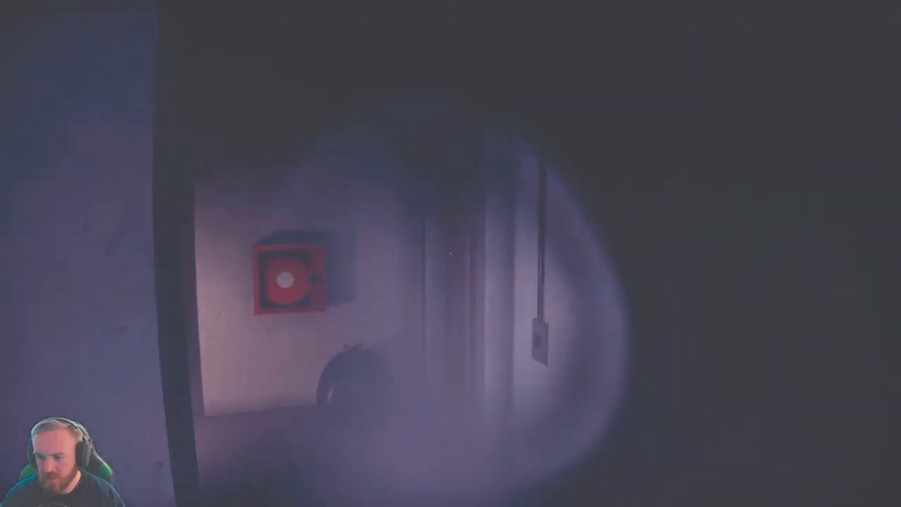
pyautogui.moveTo(450, 254)
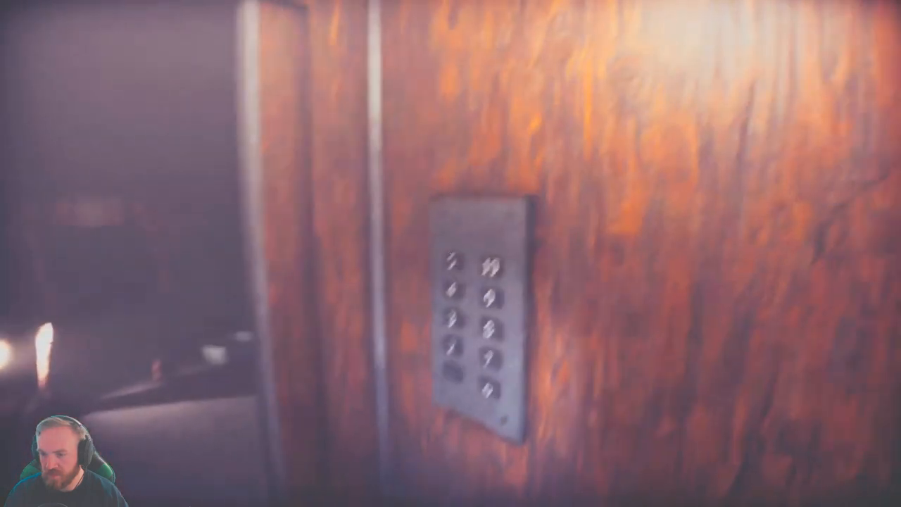
pyautogui.moveTo(451, 253)
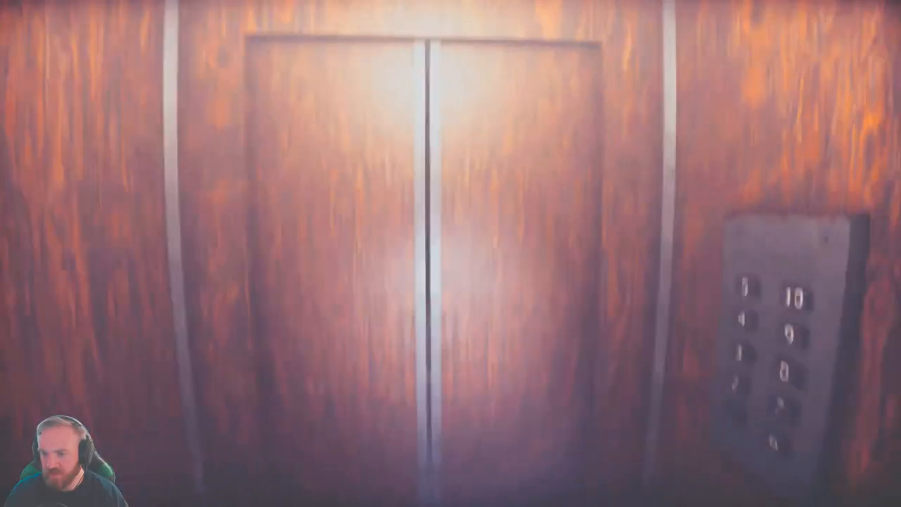